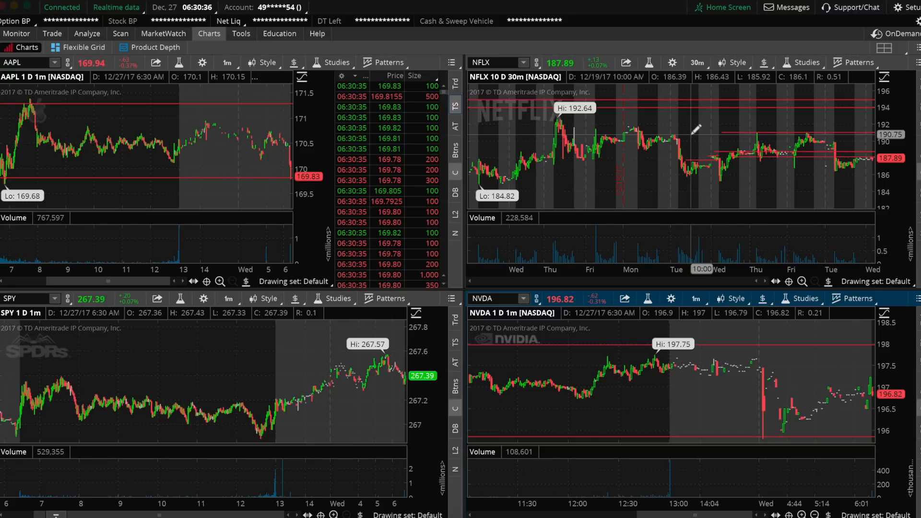
# - Load NFLX into a chart's symbol box
pyautogui.click(52, 34)
pyautogui.write('AMZ')
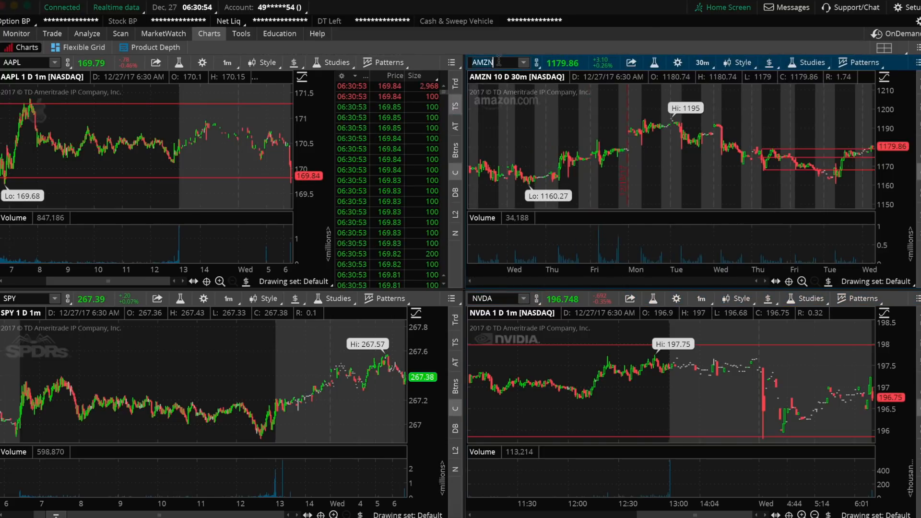
pyautogui.write('NFLX')
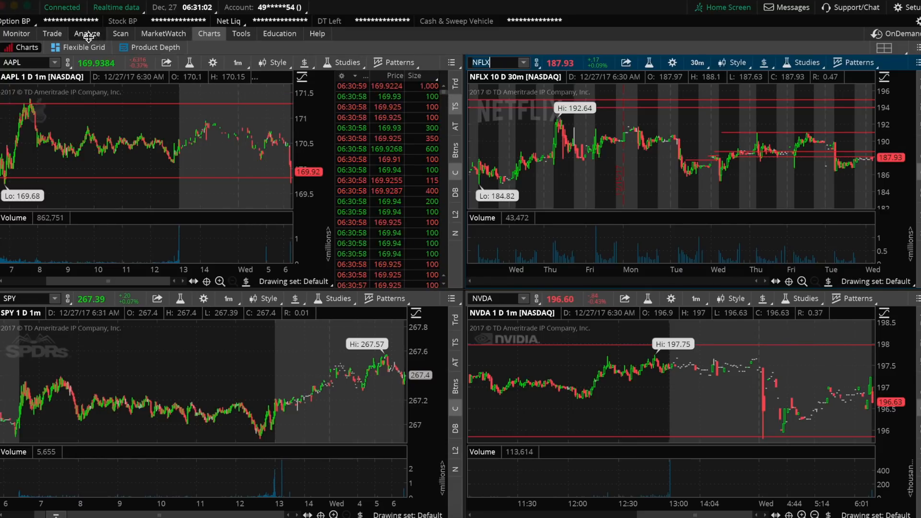
pyautogui.click(52, 34)
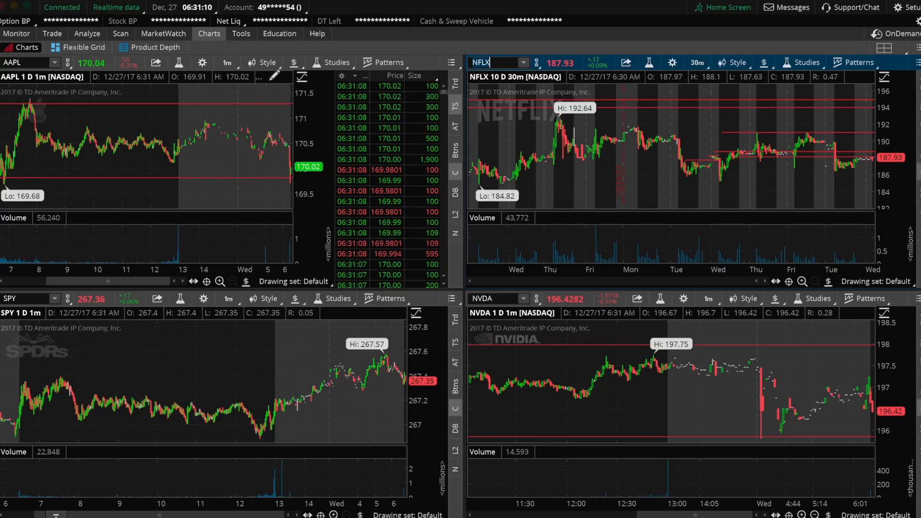
# - Stage a buy of 10 AAPL 29 Dec 17 170 puts at 1.24 limit, then return to charts
pyautogui.click(51, 33)
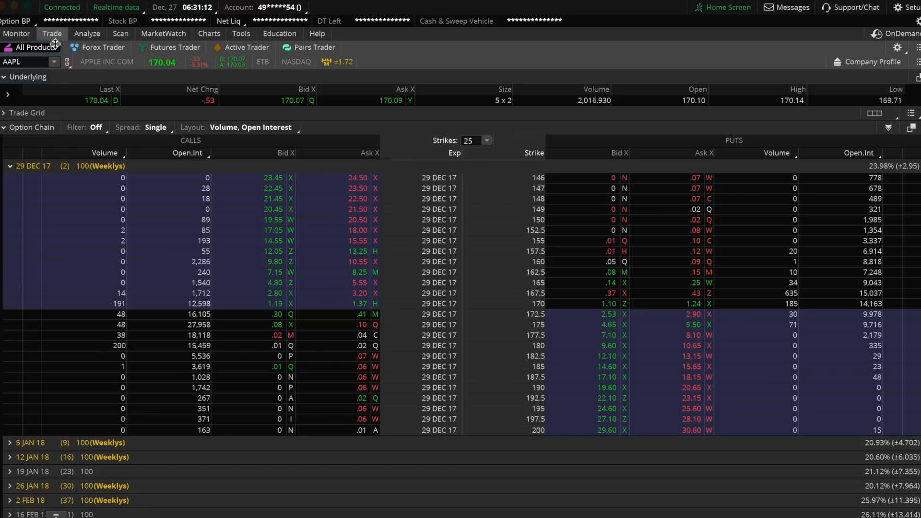
pyautogui.moveTo(687, 320)
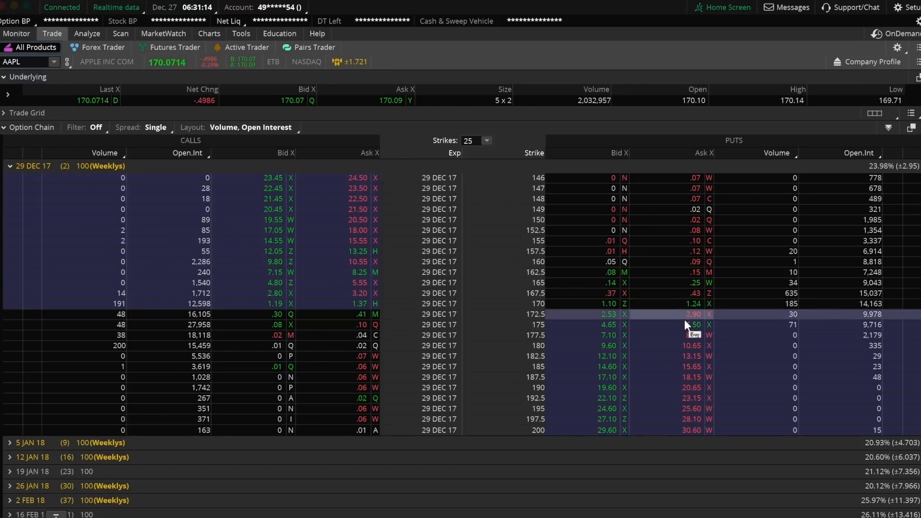
pyautogui.click(692, 304)
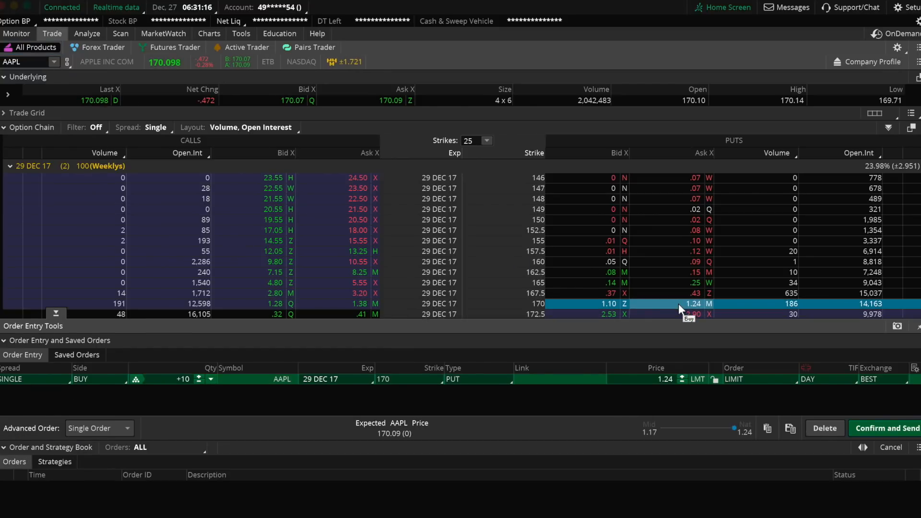
pyautogui.click(209, 33)
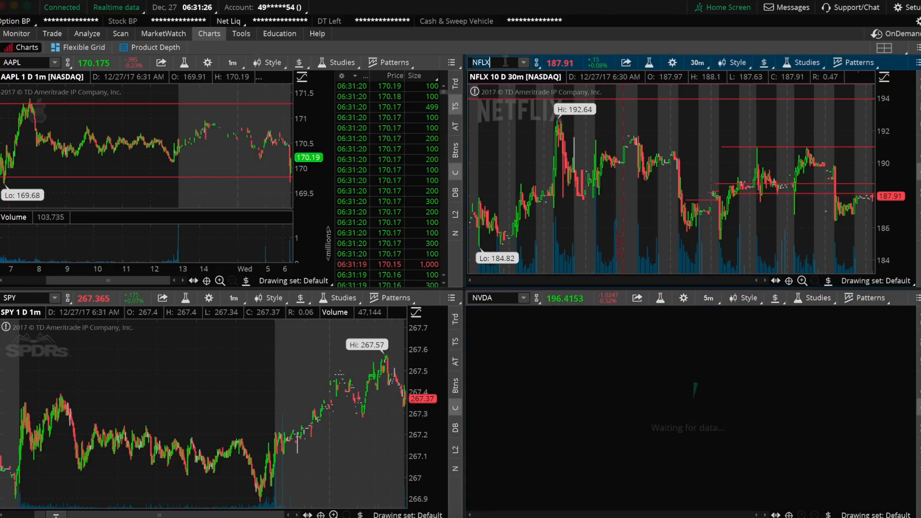
# - Put AMZN in the top-right chart, trying 5D:5m before settling on 1D:1m
pyautogui.write('AMZN')
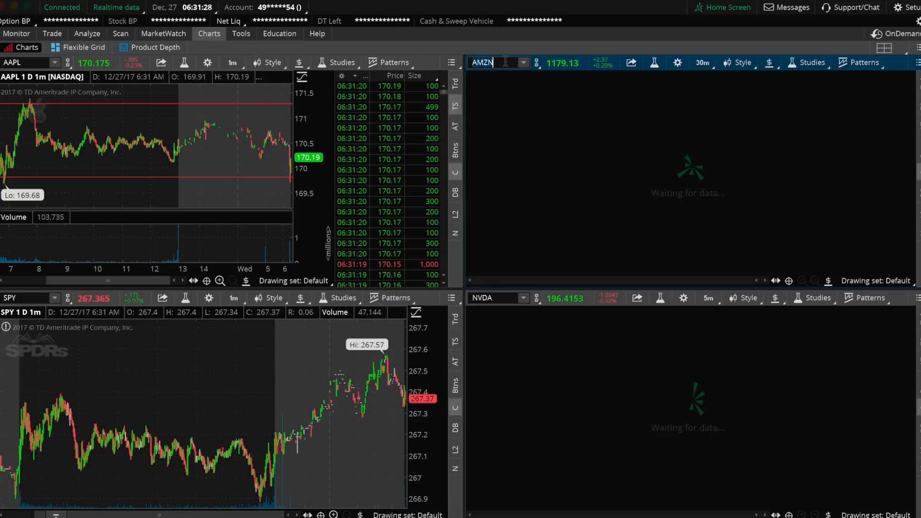
pyautogui.moveTo(232, 63)
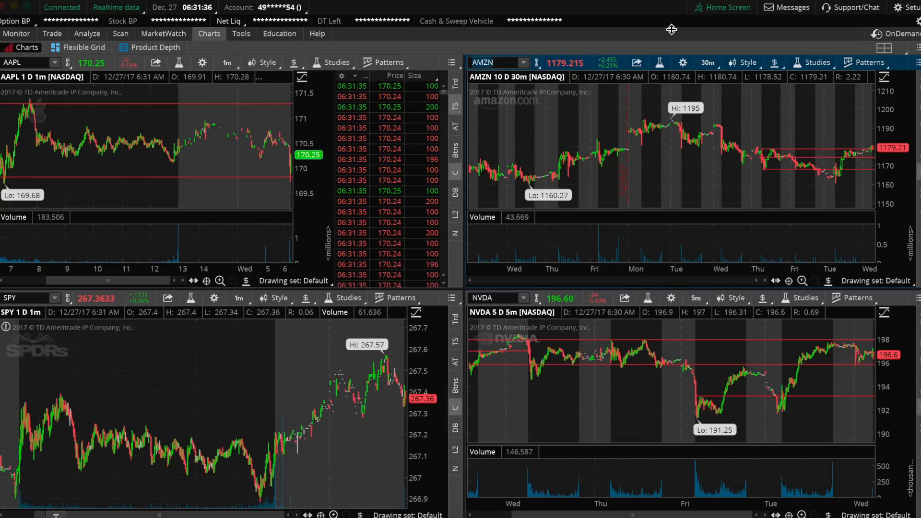
pyautogui.click(706, 63)
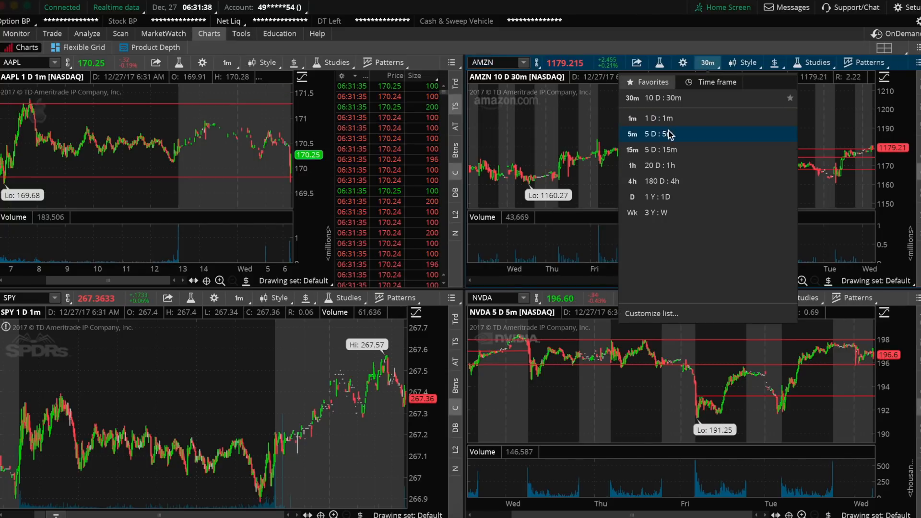
pyautogui.click(654, 134)
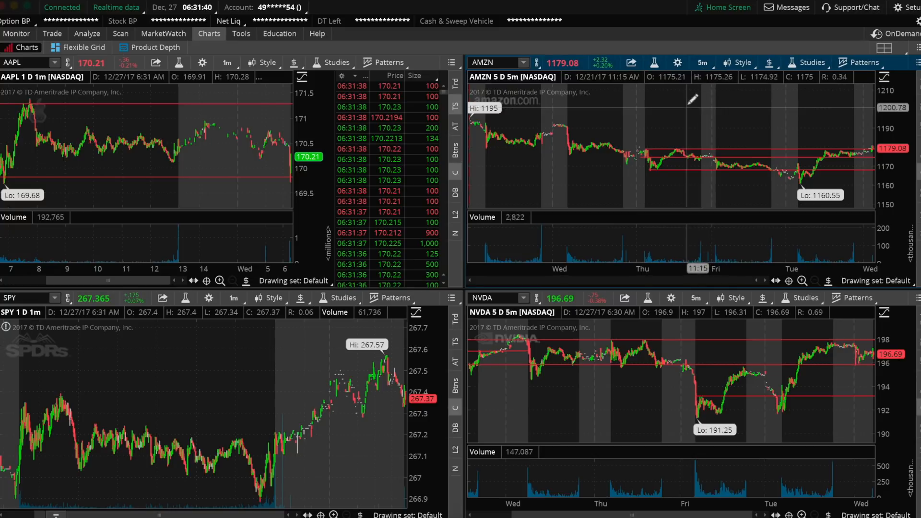
pyautogui.click(702, 62)
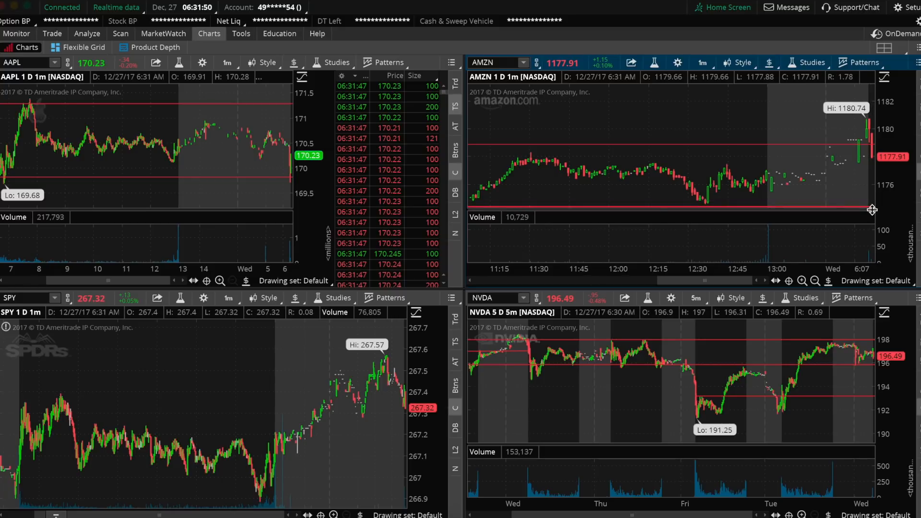
pyautogui.click(701, 62)
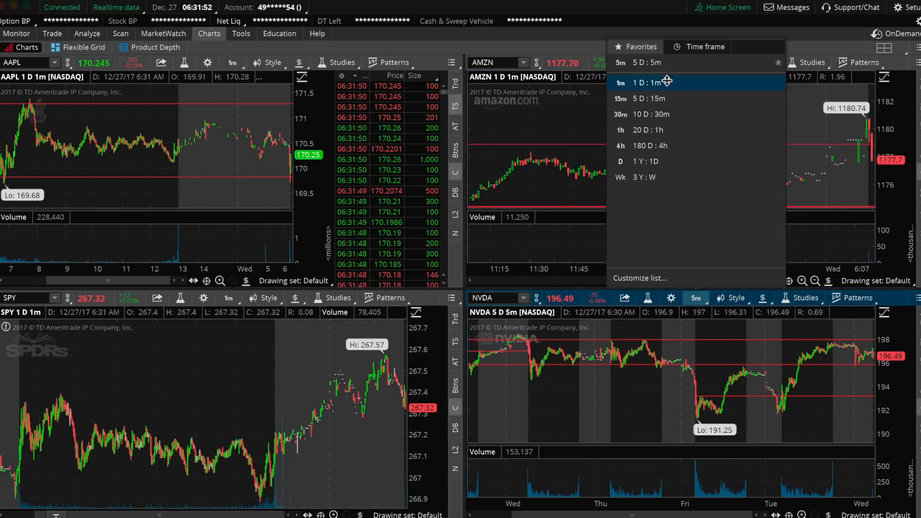
# - Lower the limit and send the 10-put AAPL 170 buy, filled at 0.89, then return to charts
pyautogui.click(51, 34)
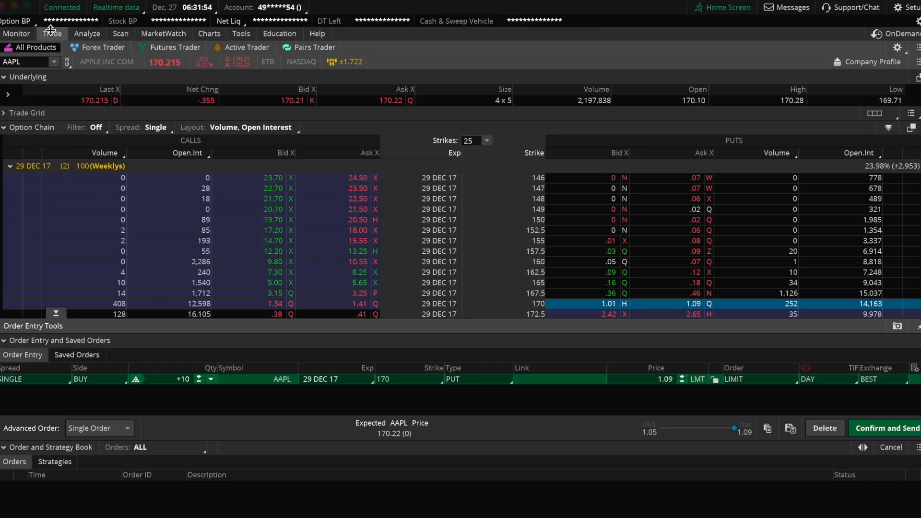
pyautogui.moveTo(734, 430)
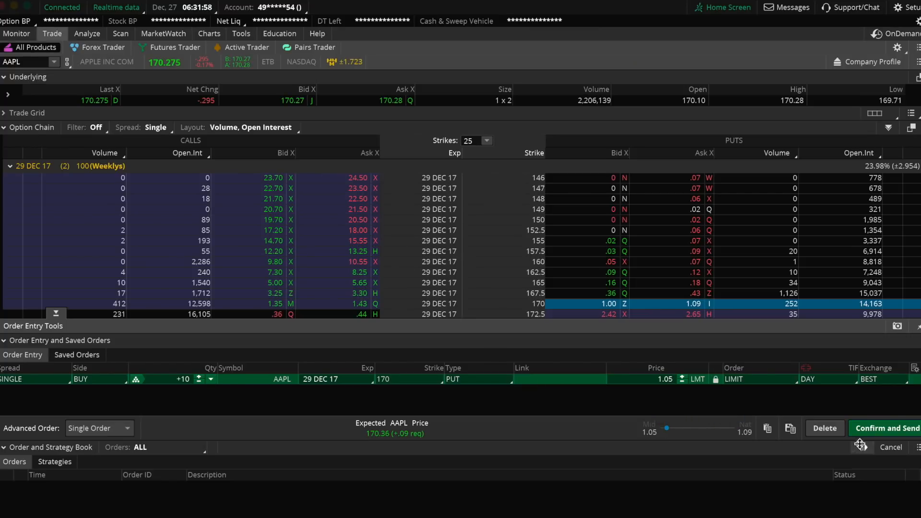
pyautogui.click(888, 428)
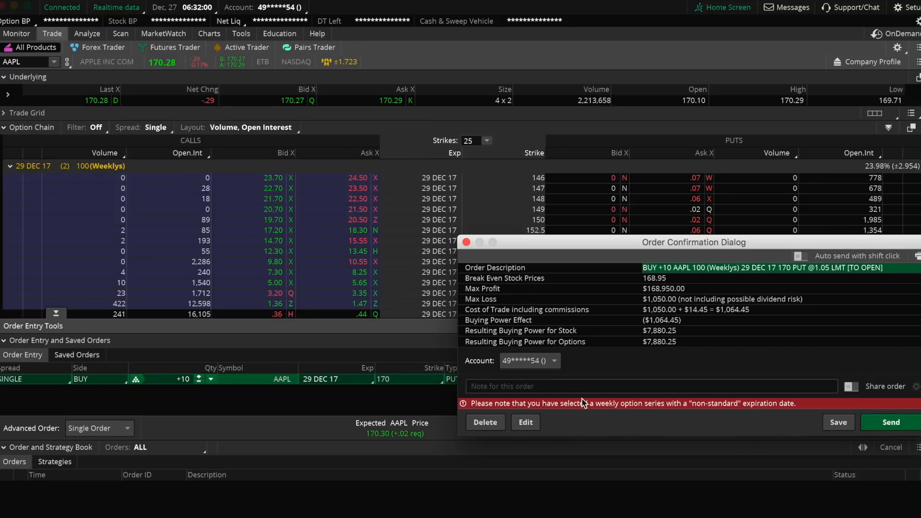
pyautogui.click(525, 422)
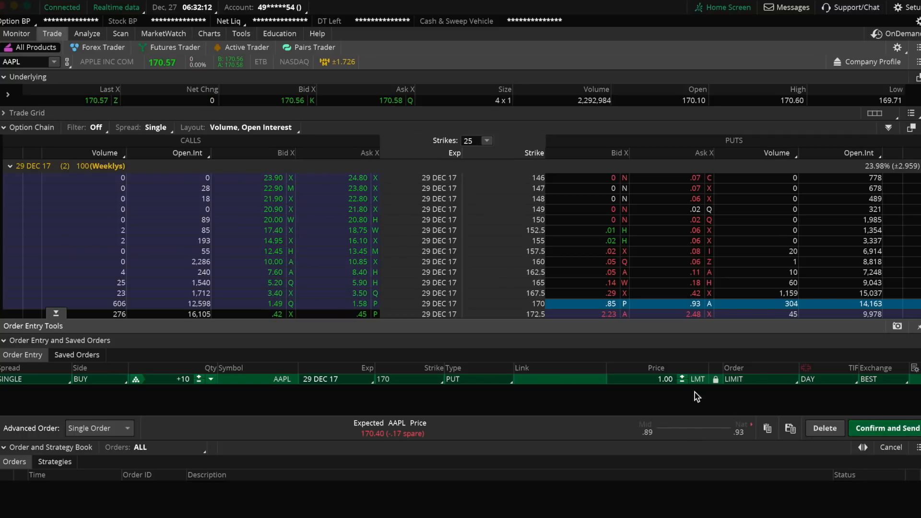
pyautogui.click(663, 379)
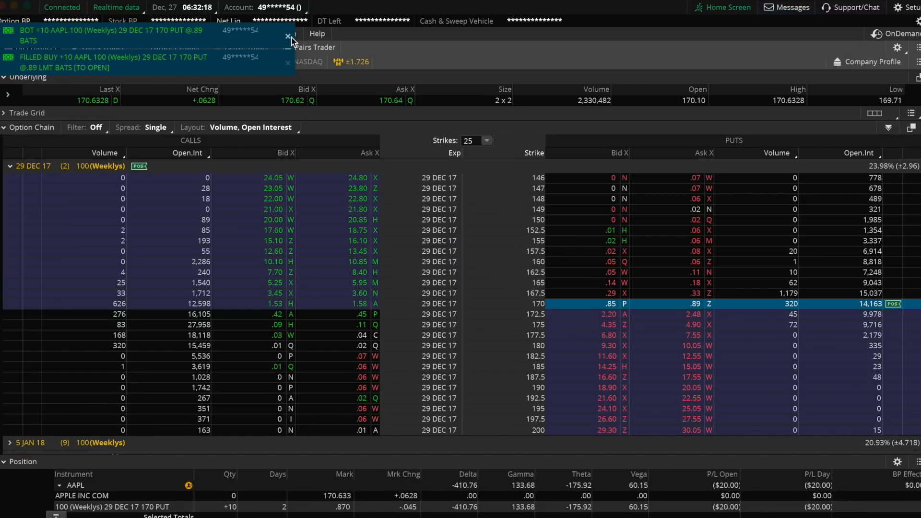
pyautogui.click(209, 34)
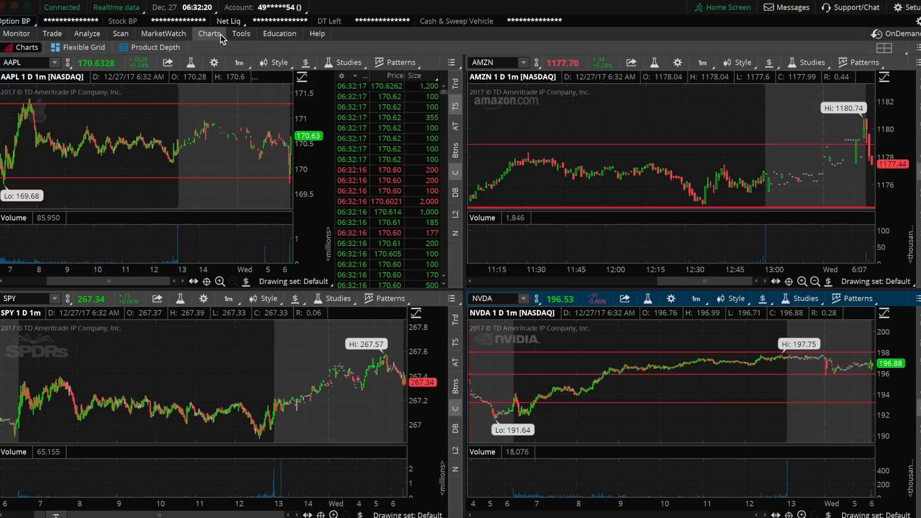
pyautogui.moveTo(455, 384)
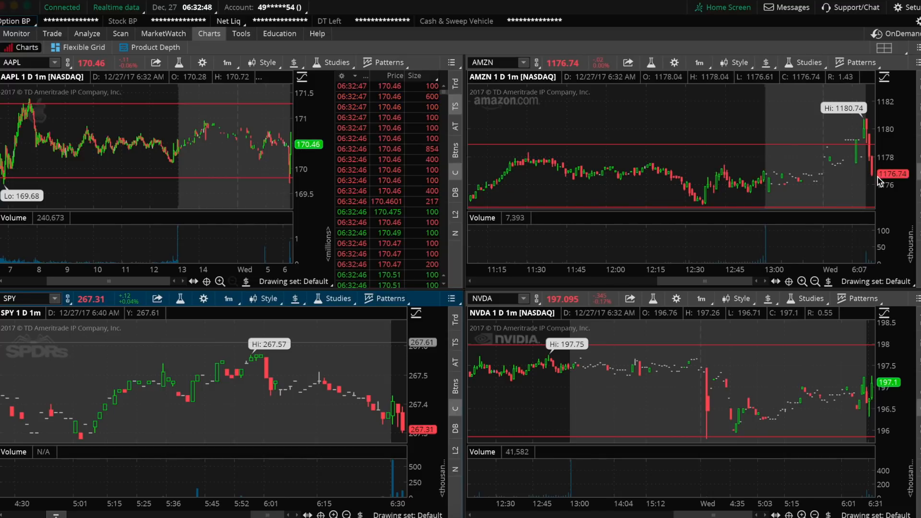
pyautogui.moveTo(539, 100)
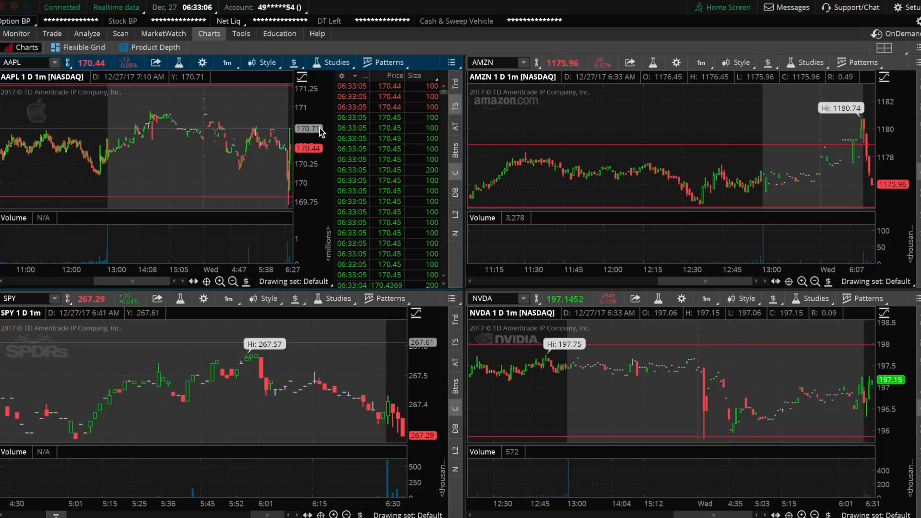
# - Send a BUY +10 AAPL 29 Dec 17 170 puts order at .84 LMT
pyautogui.click(52, 33)
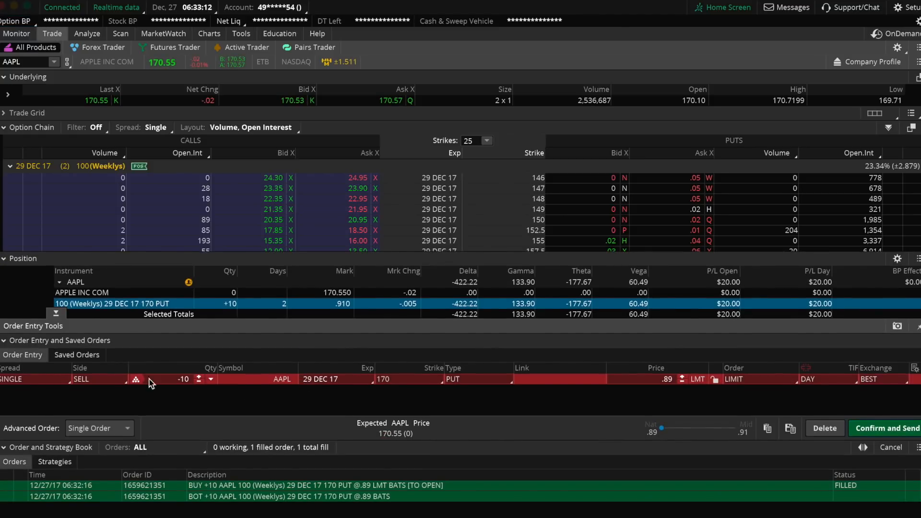
pyautogui.moveTo(205, 370)
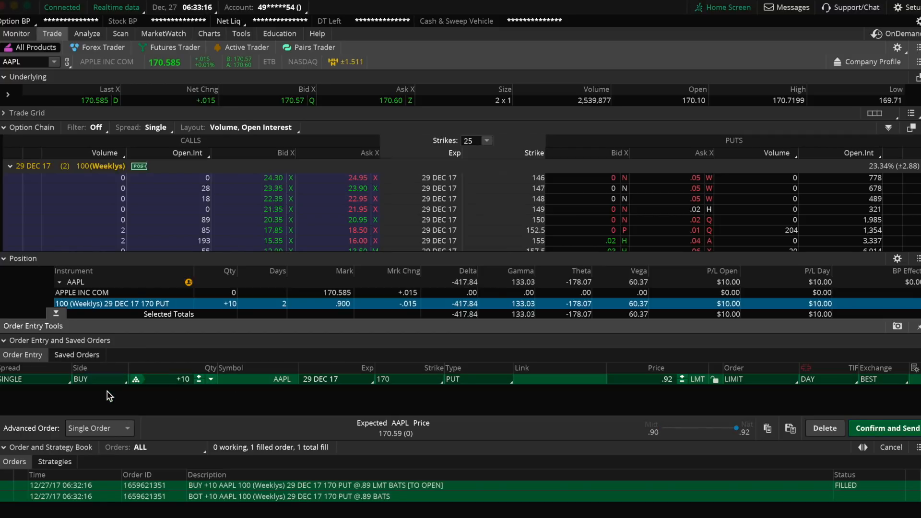
pyautogui.moveTo(554, 371)
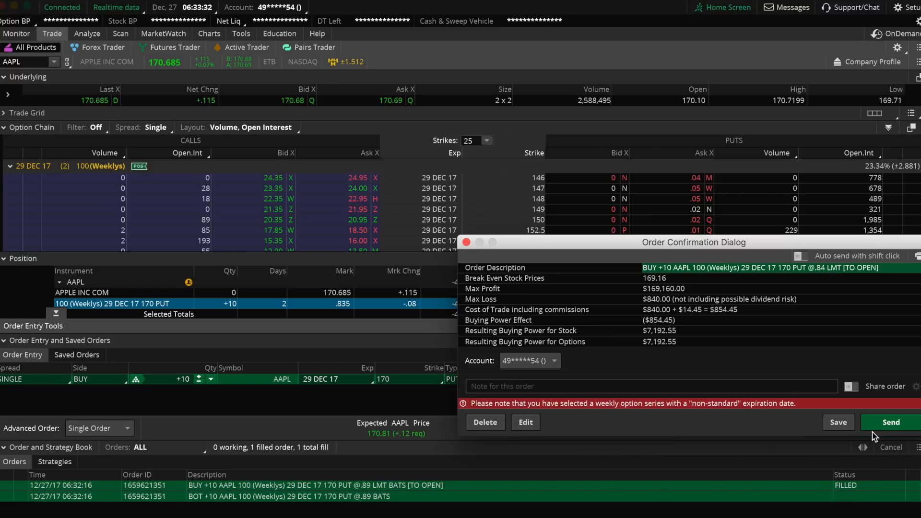
pyautogui.click(891, 422)
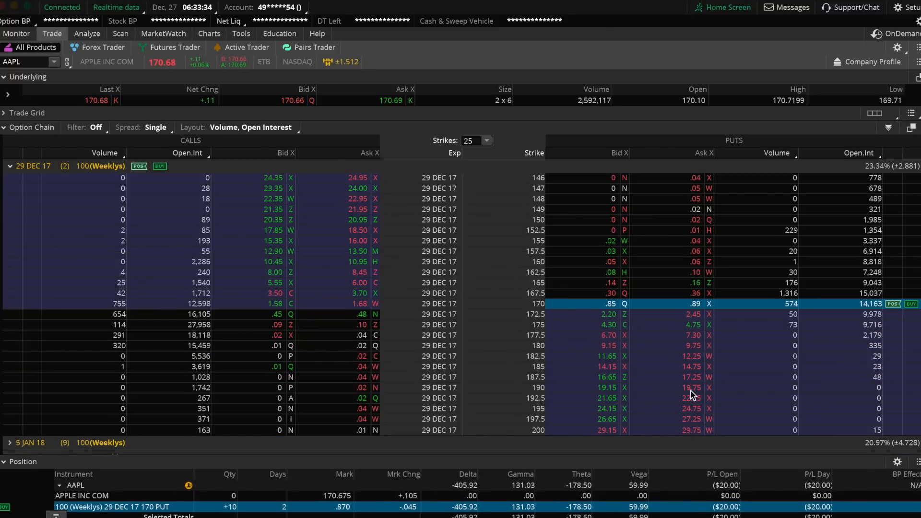
pyautogui.click(208, 34)
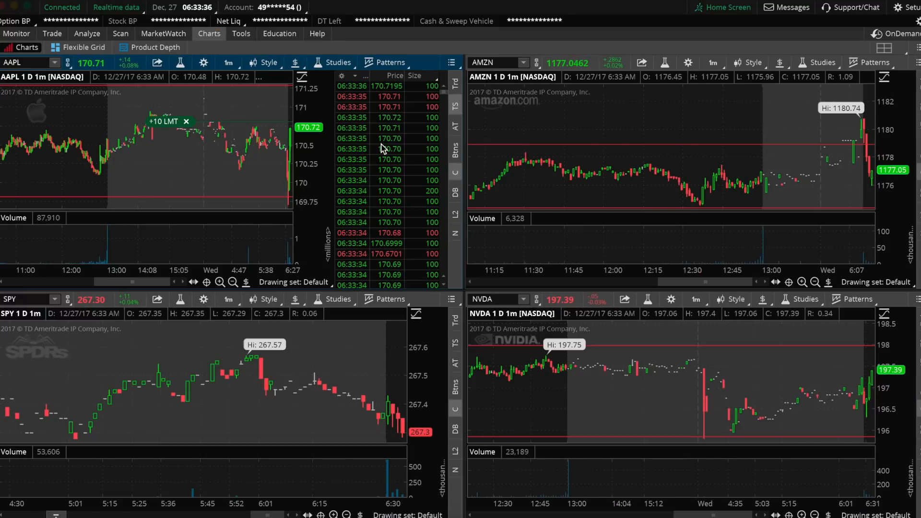
pyautogui.moveTo(330, 192)
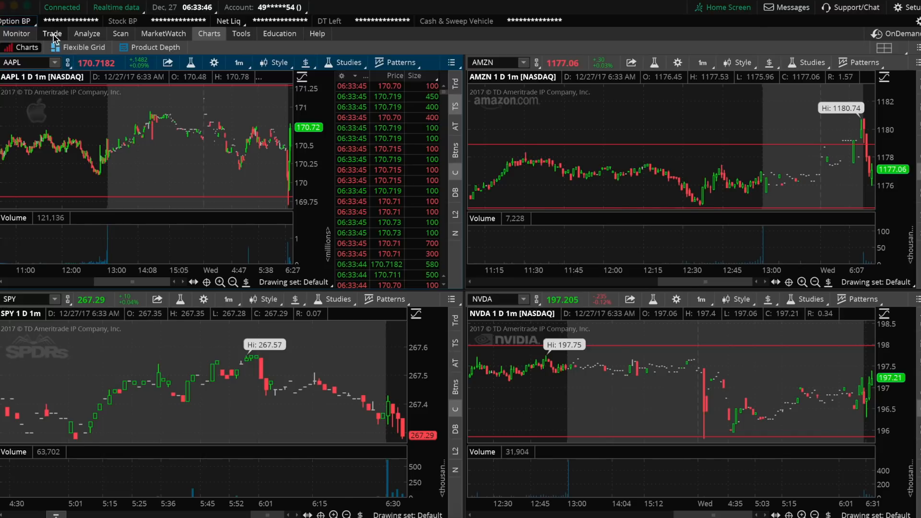
pyautogui.click(50, 33)
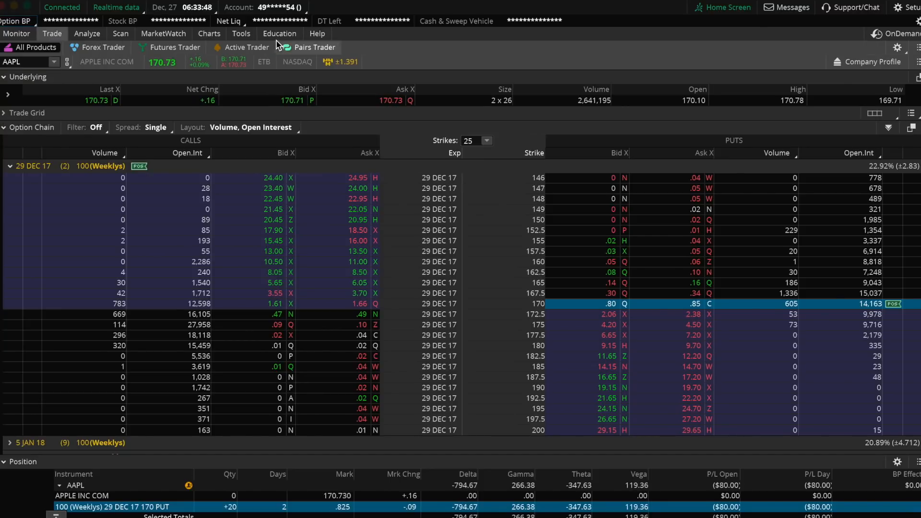
pyautogui.click(209, 34)
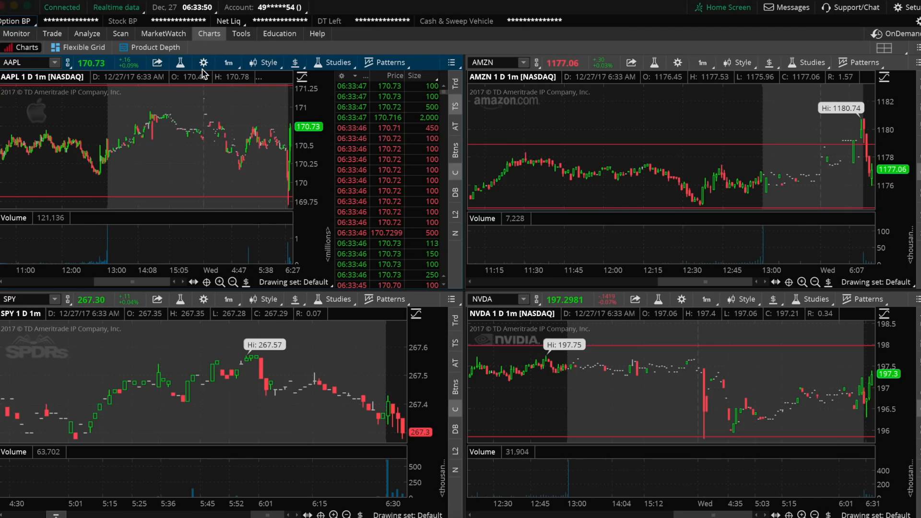
pyautogui.click(87, 33)
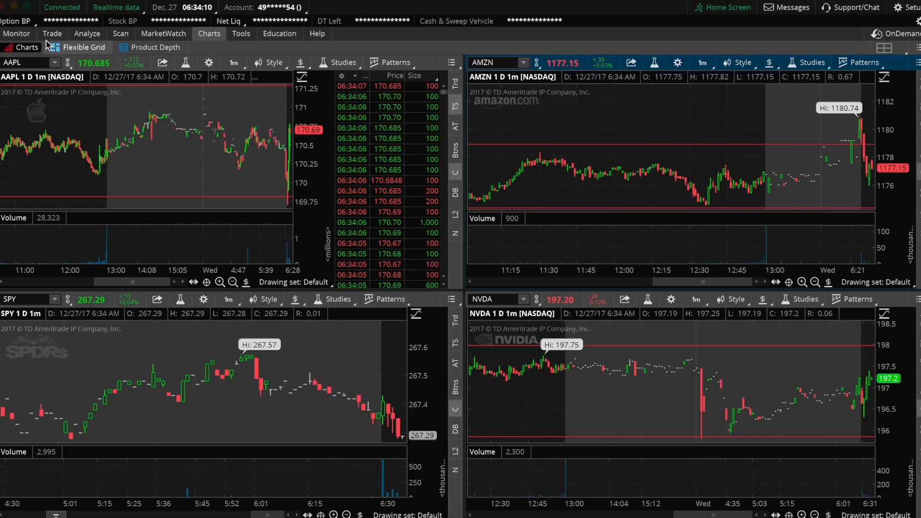
pyautogui.click(53, 34)
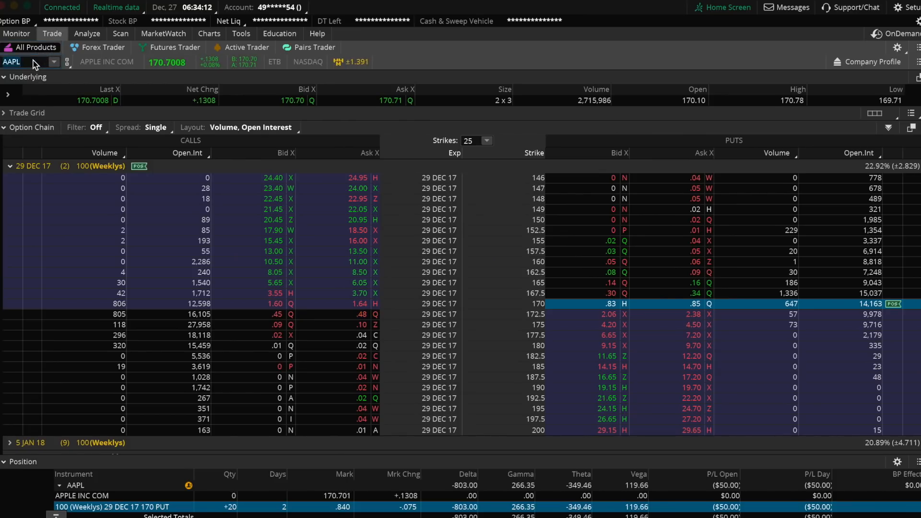
pyautogui.write('AMZN')
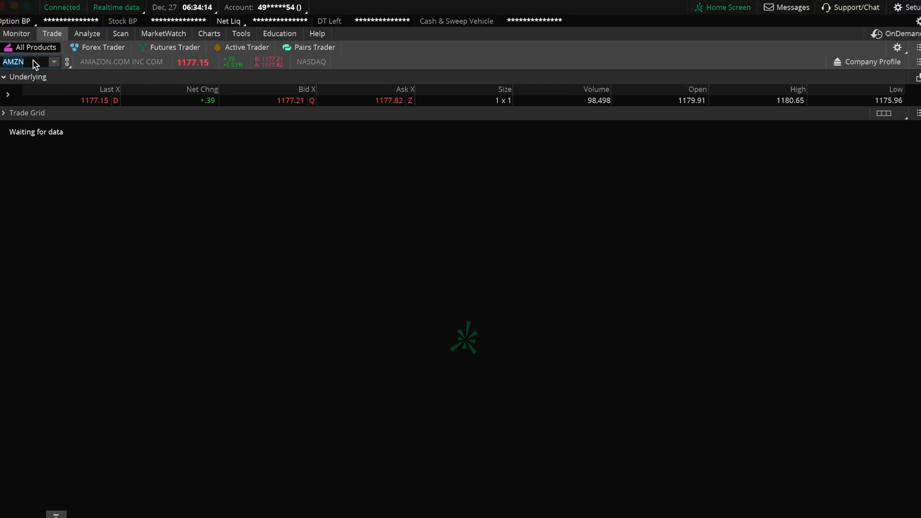
pyautogui.click(209, 33)
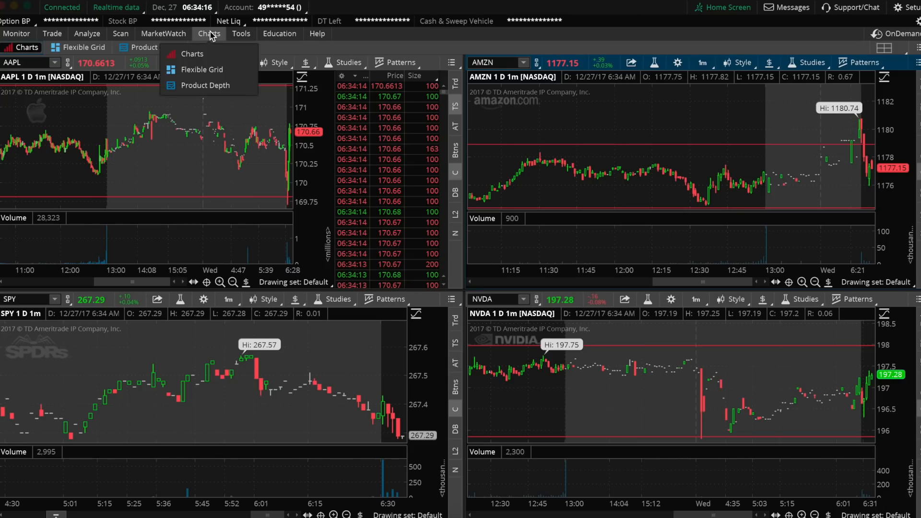
pyautogui.click(52, 33)
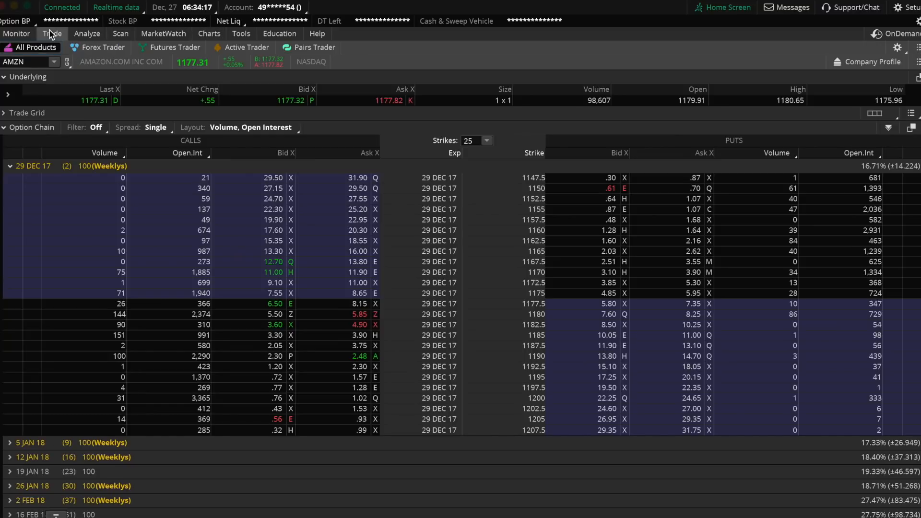
pyautogui.moveTo(380, 220)
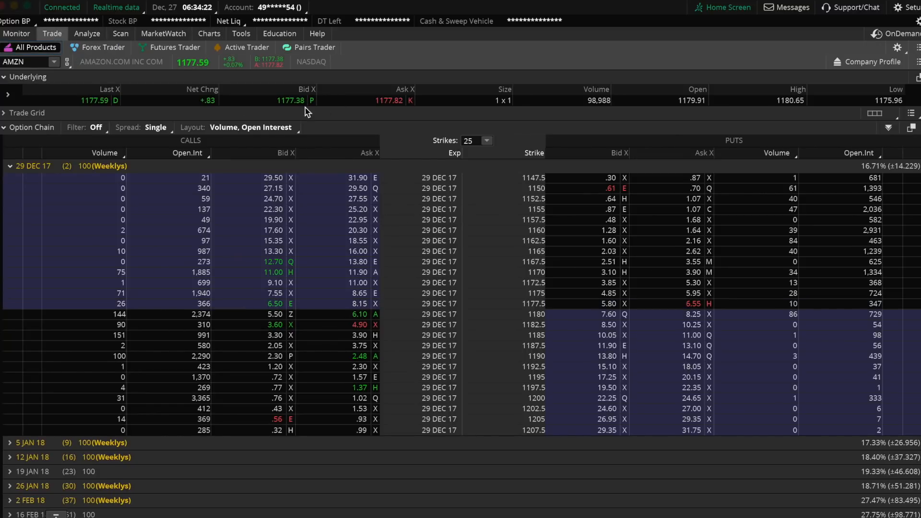
pyautogui.click(208, 34)
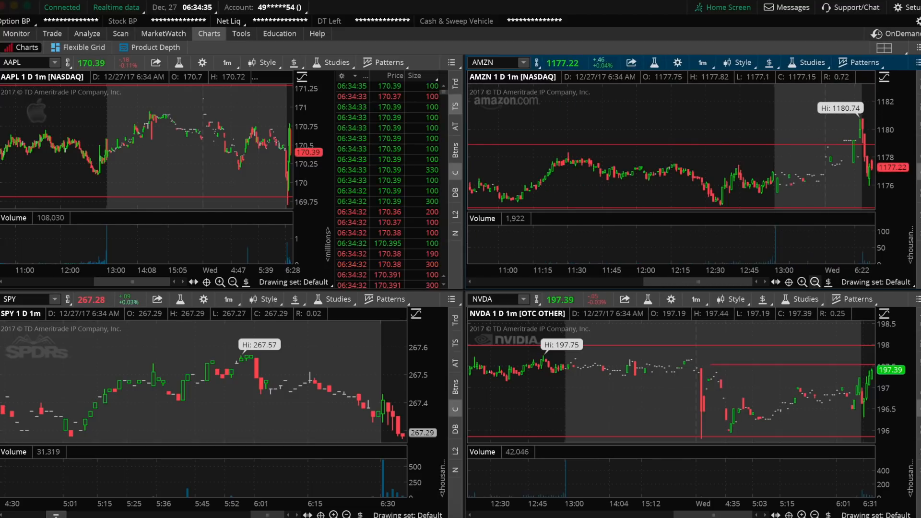
pyautogui.click(52, 34)
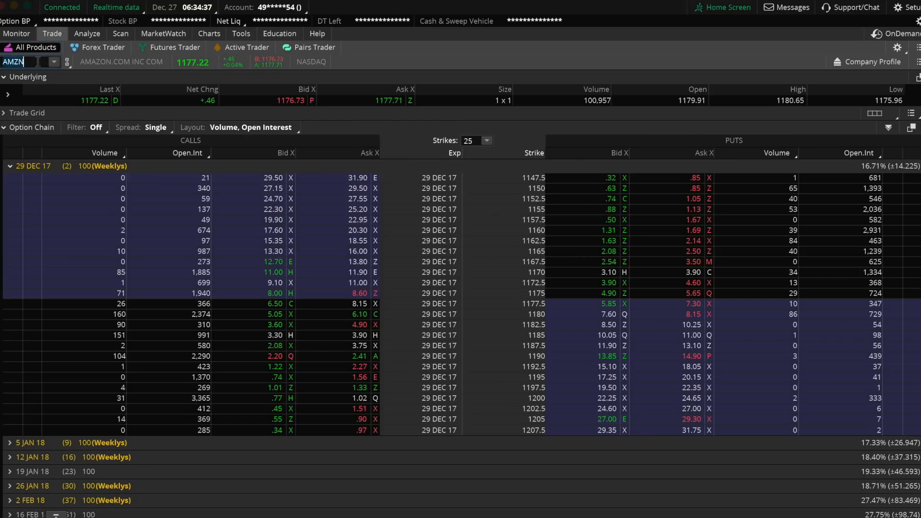
pyautogui.write('AAPL')
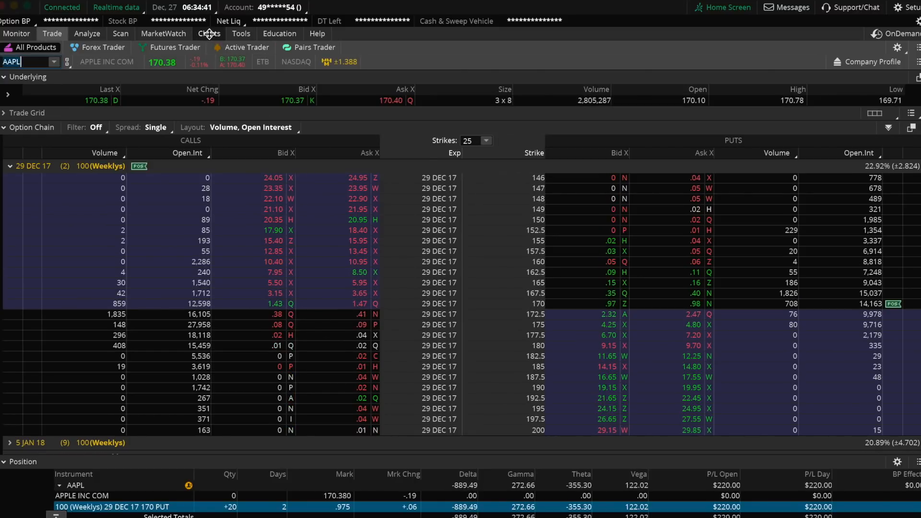
pyautogui.click(209, 34)
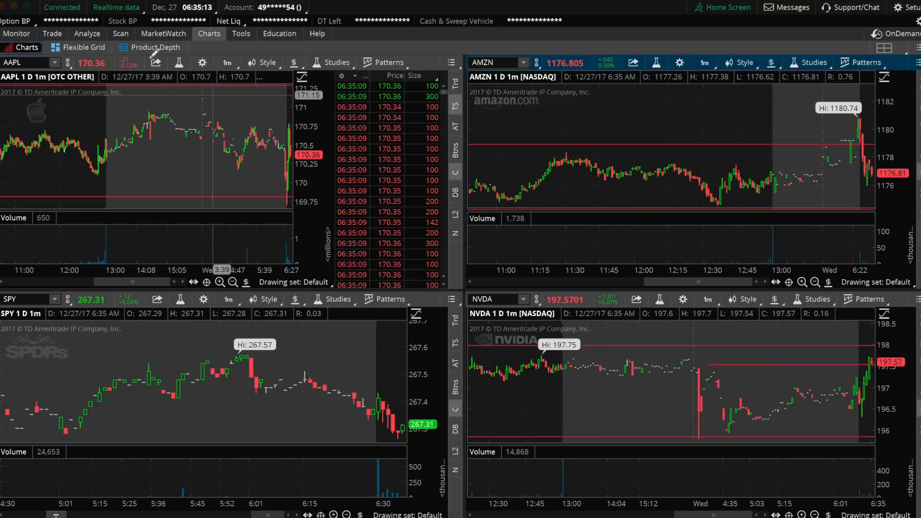
# - Place a sell-to-close for 10 of the 20 AAPL 170 puts, returning to the chart grid
pyautogui.click(52, 34)
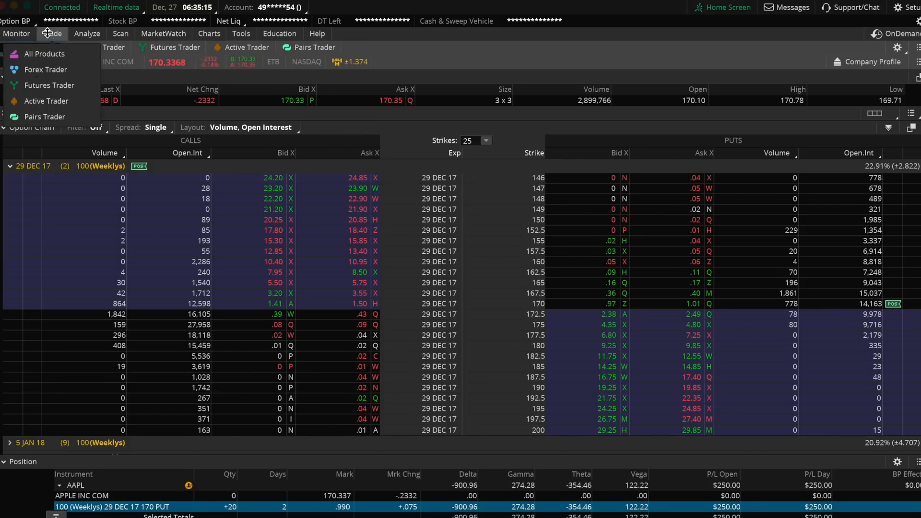
pyautogui.click(208, 34)
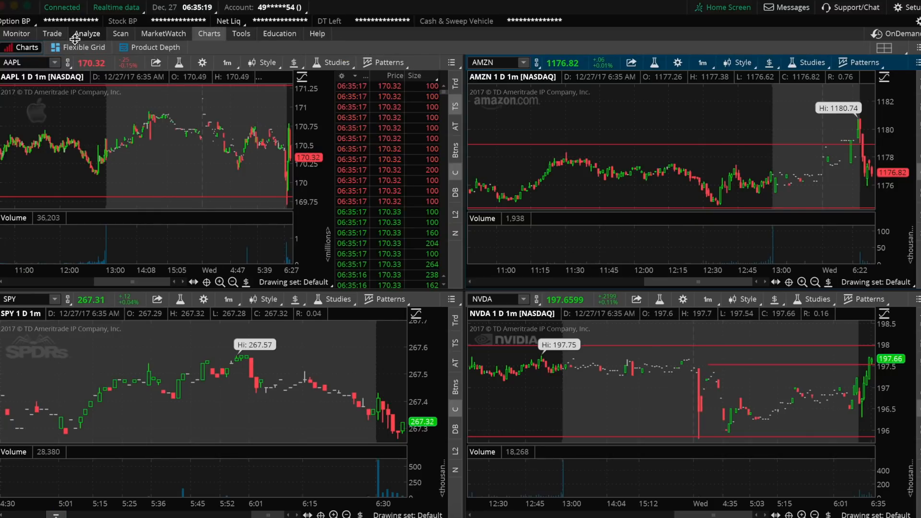
pyautogui.click(52, 34)
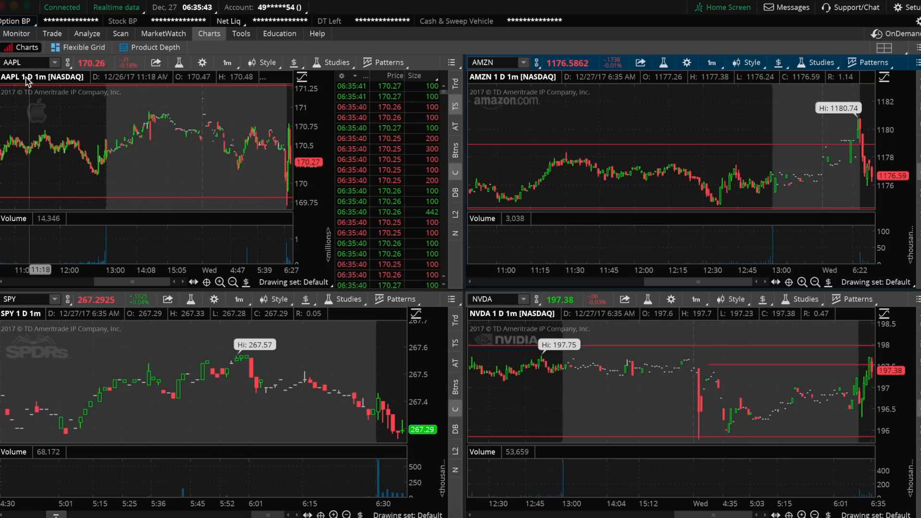
# - Enter AMZN, then load AAPL's option chain through Trade > All Products
pyautogui.click(52, 33)
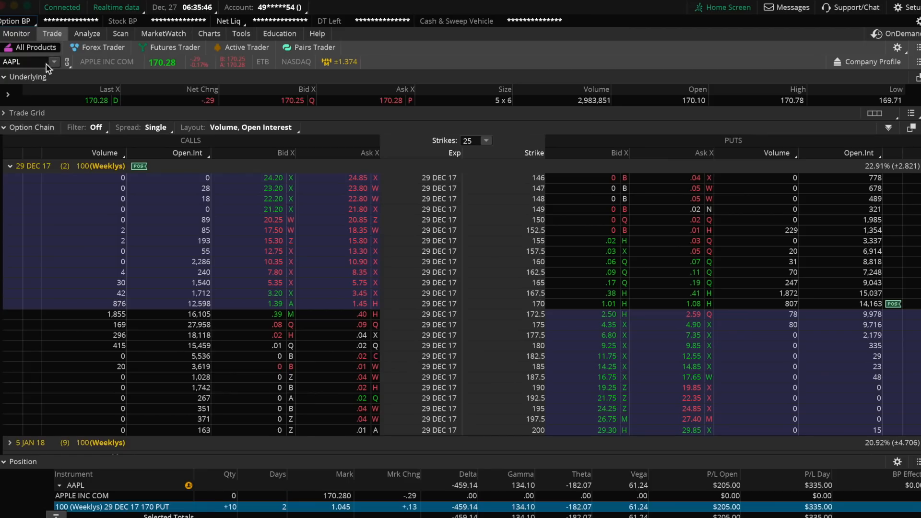
pyautogui.write('AMZN')
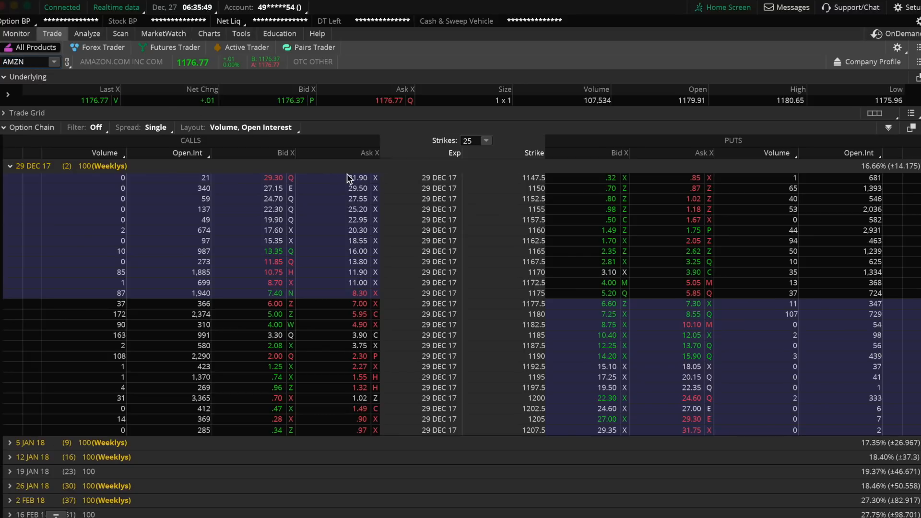
pyautogui.click(209, 33)
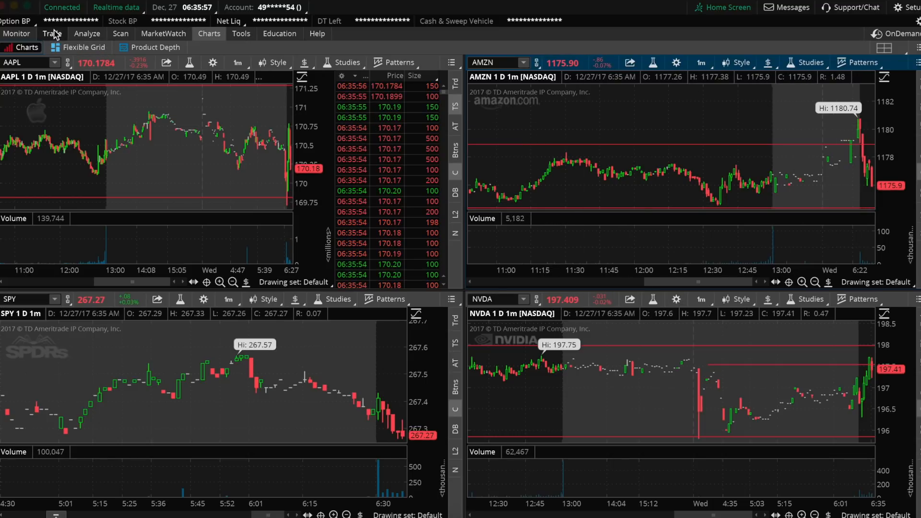
pyautogui.click(51, 34)
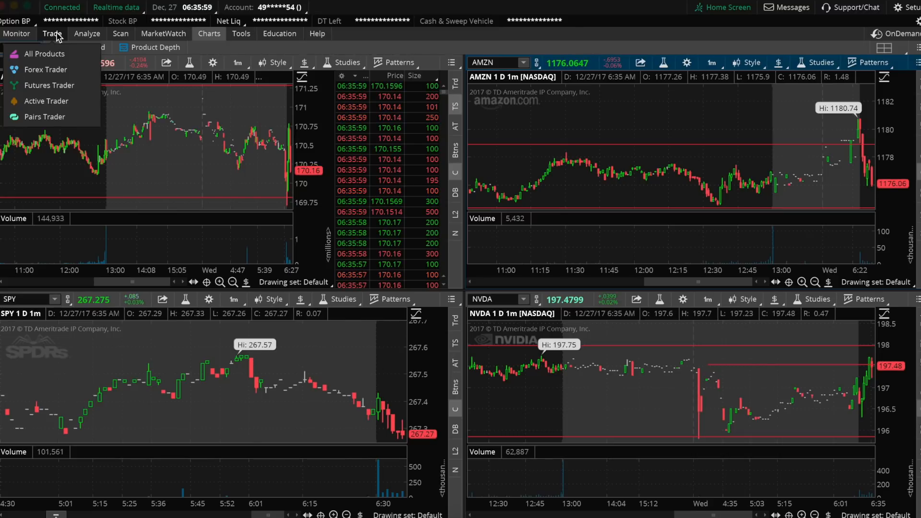
pyautogui.click(40, 53)
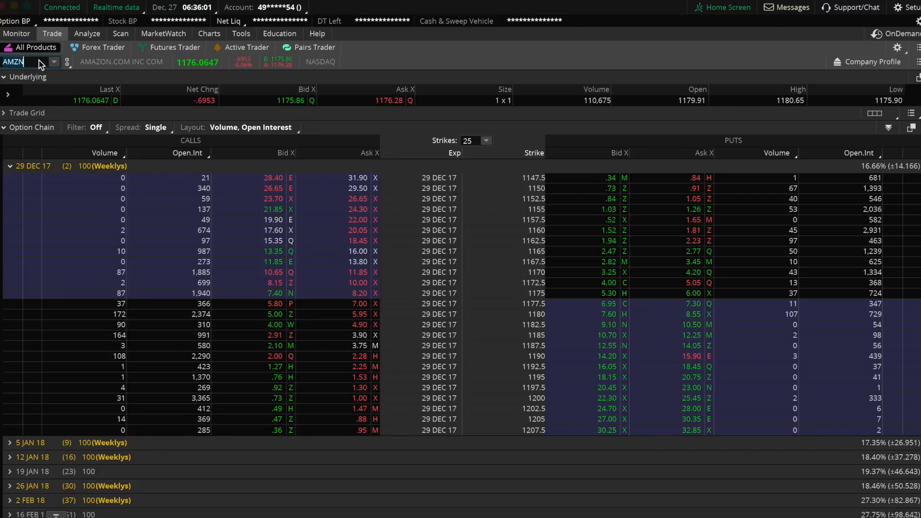
pyautogui.write('AAPL')
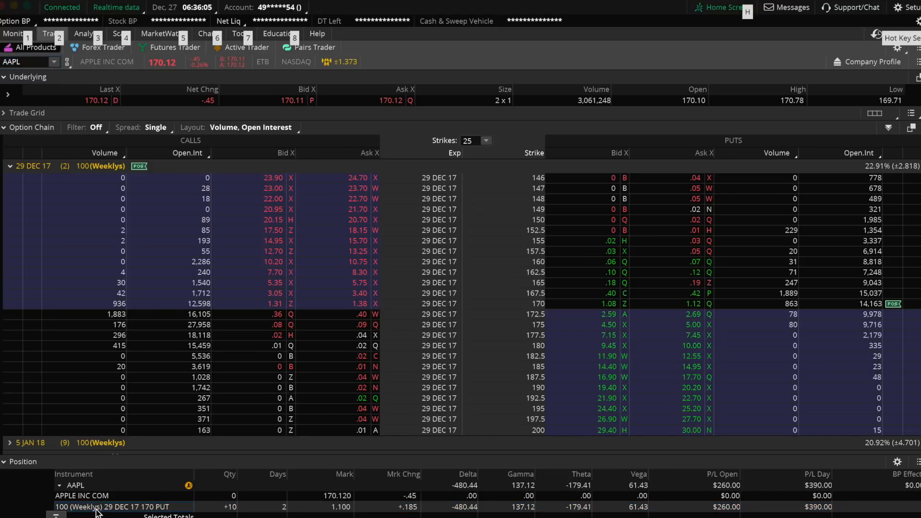
# - Create a closing order at quantity -5 and send it, selling five puts at 1.11
pyautogui.rightClick(100, 508)
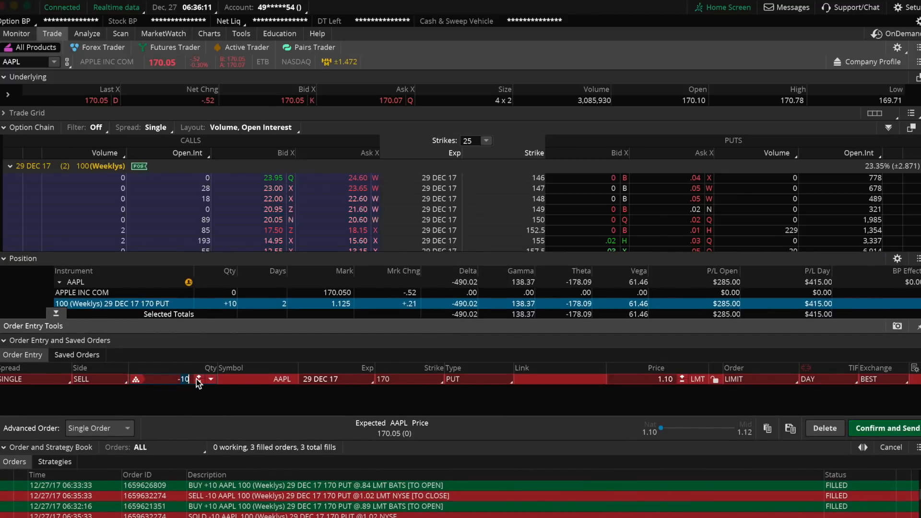
pyautogui.click(200, 382)
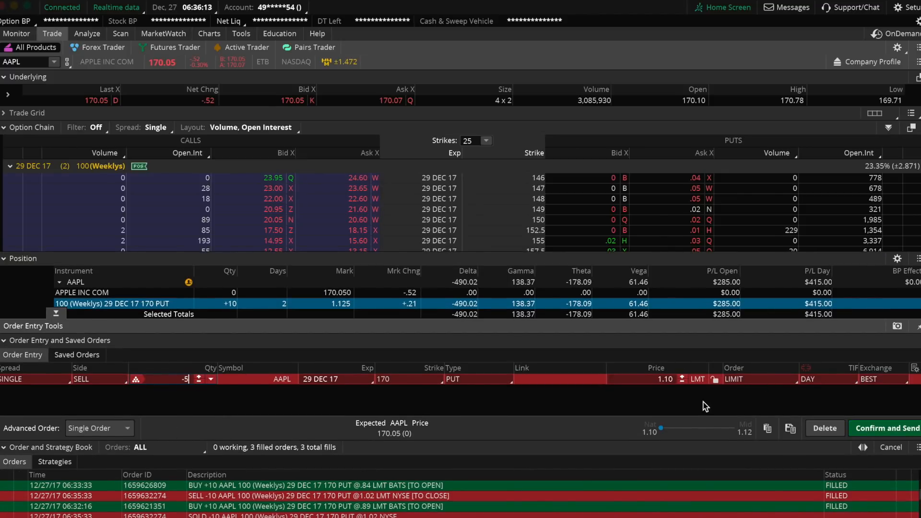
pyautogui.click(888, 428)
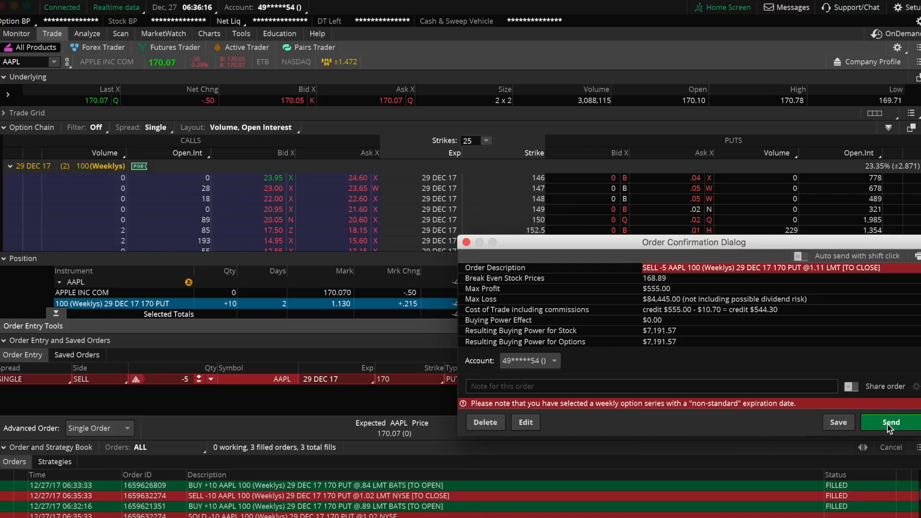
pyautogui.click(891, 422)
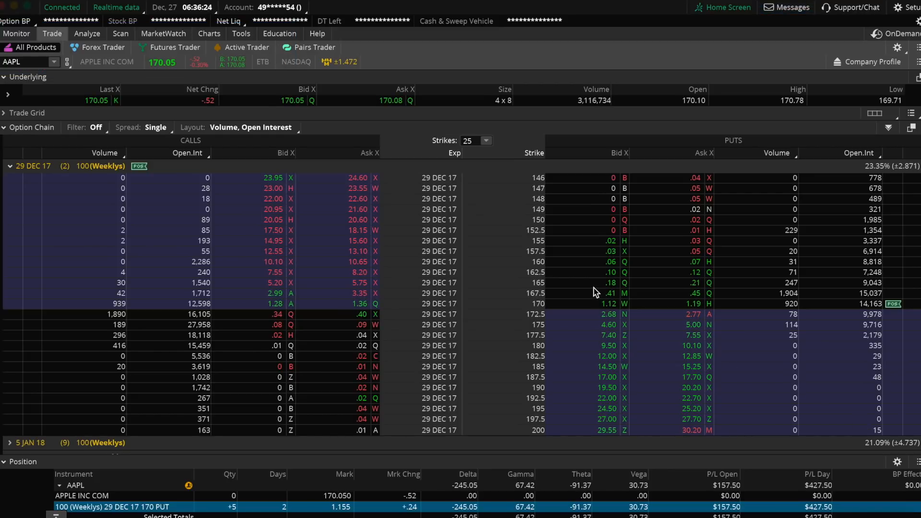
# - Stage a SELL -5 closing order for the last AAPL 170 puts at 1.10
pyautogui.click(208, 34)
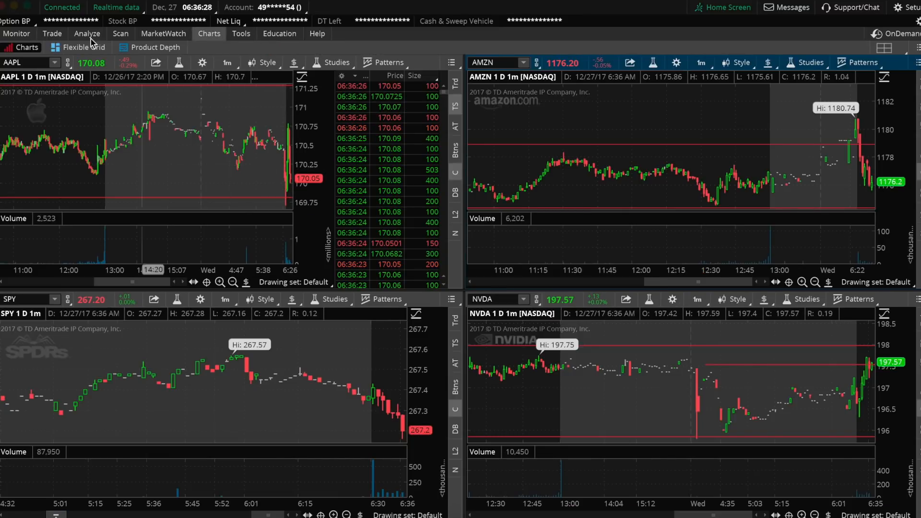
pyautogui.click(52, 33)
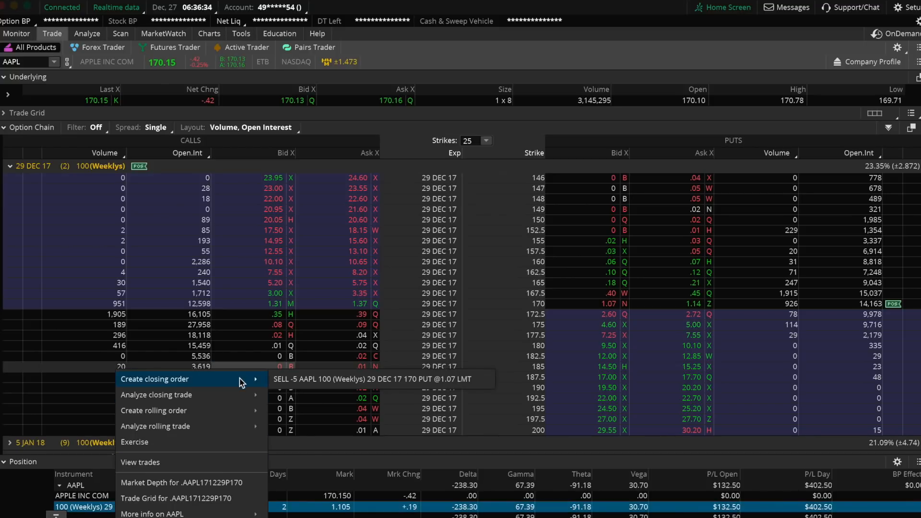
pyautogui.click(155, 379)
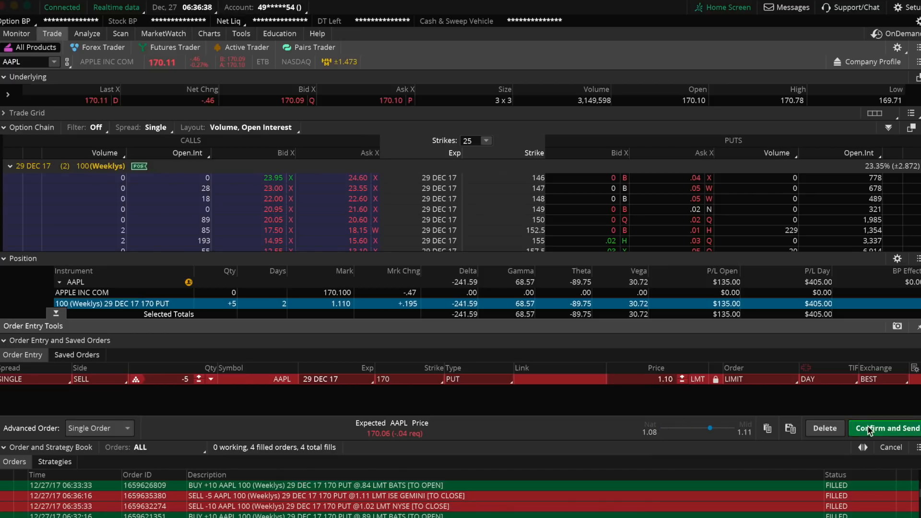
pyautogui.click(885, 427)
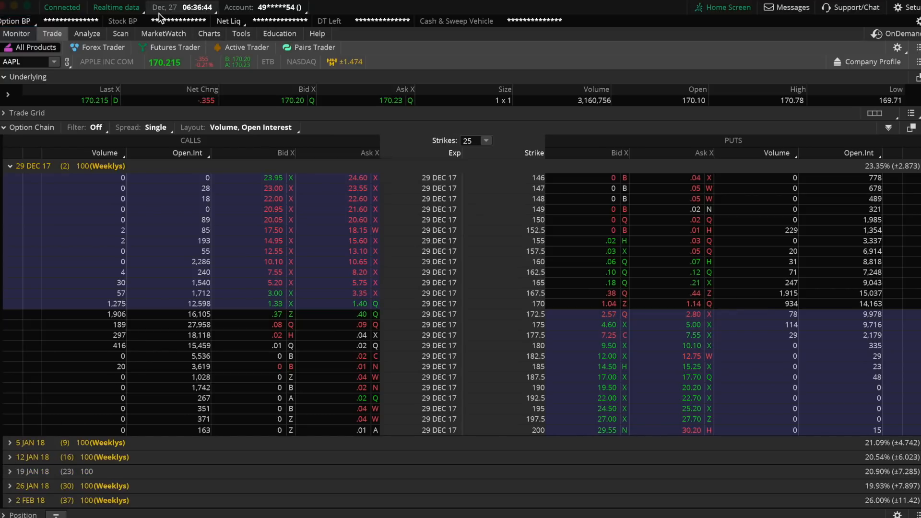
# - Draw a trendline across AAPL's recent bars, measuring 15 minutes and +0.16
pyautogui.click(208, 33)
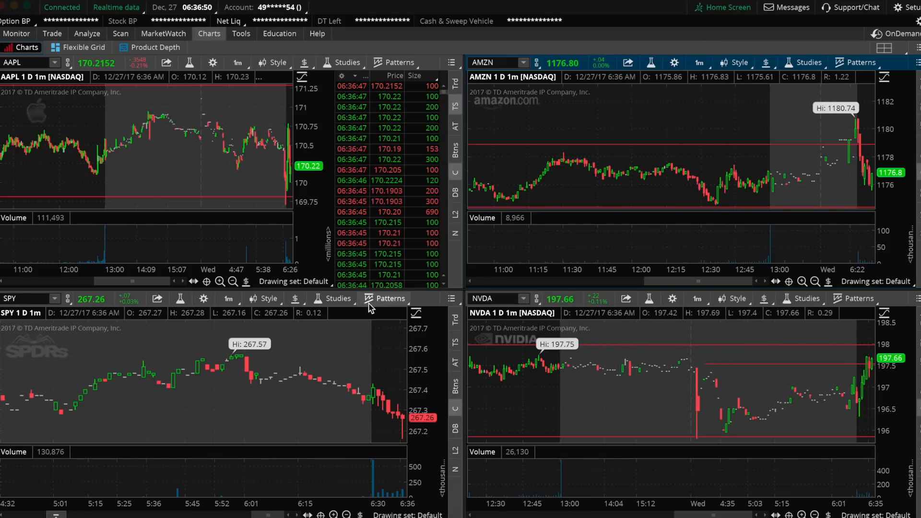
pyautogui.click(246, 281)
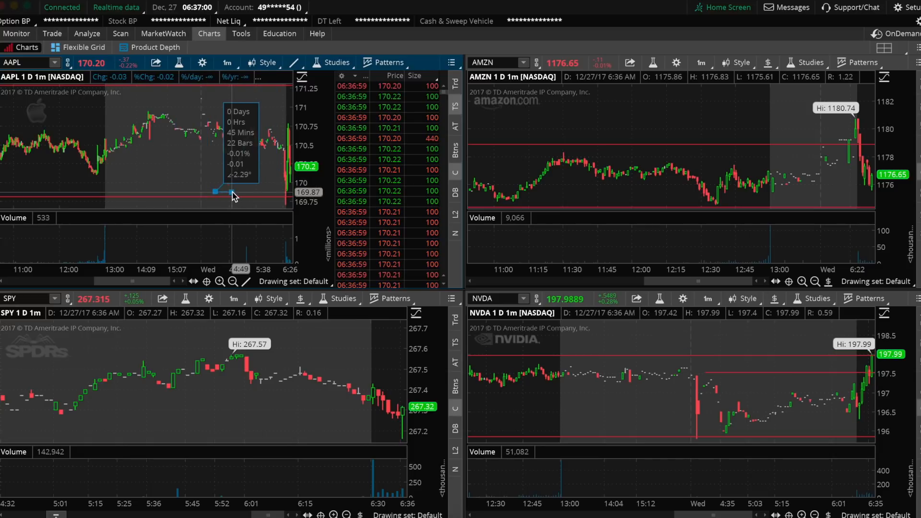
pyautogui.moveTo(217, 192); pyautogui.dragTo(245, 183)
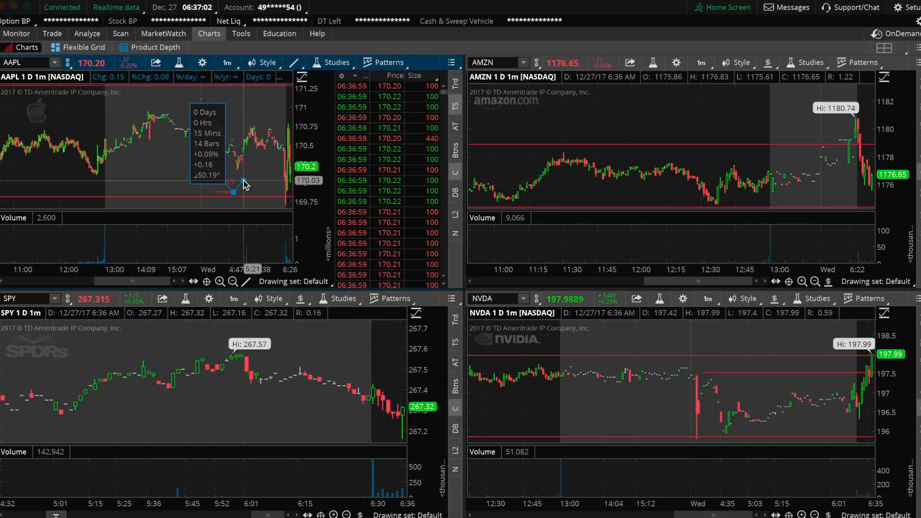